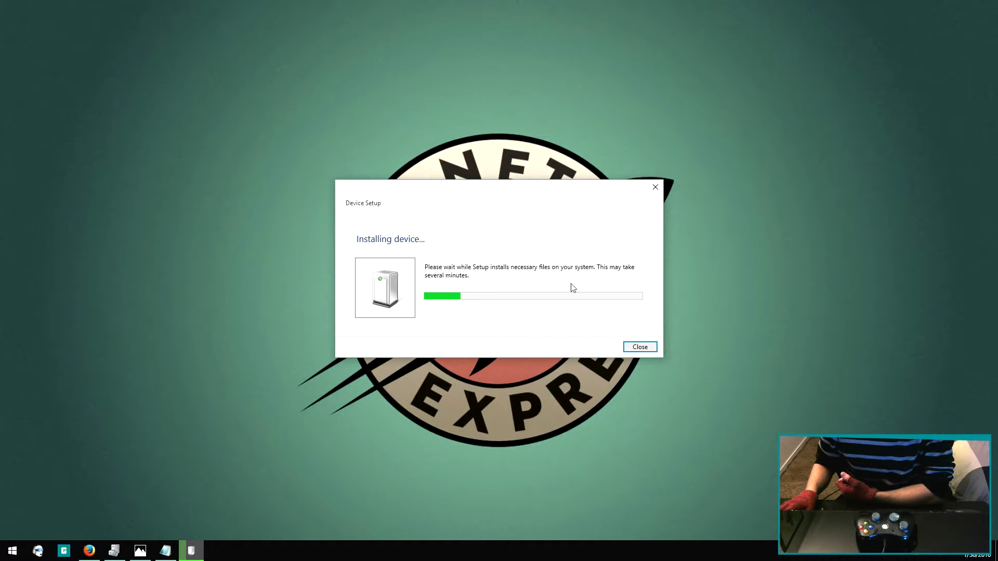
pyautogui.moveTo(537, 304)
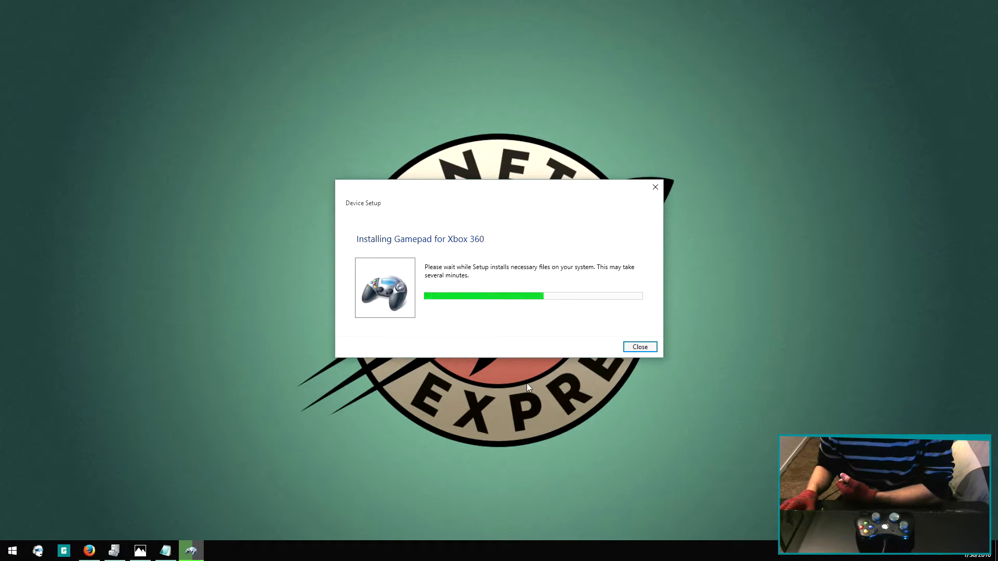
pyautogui.moveTo(504, 384)
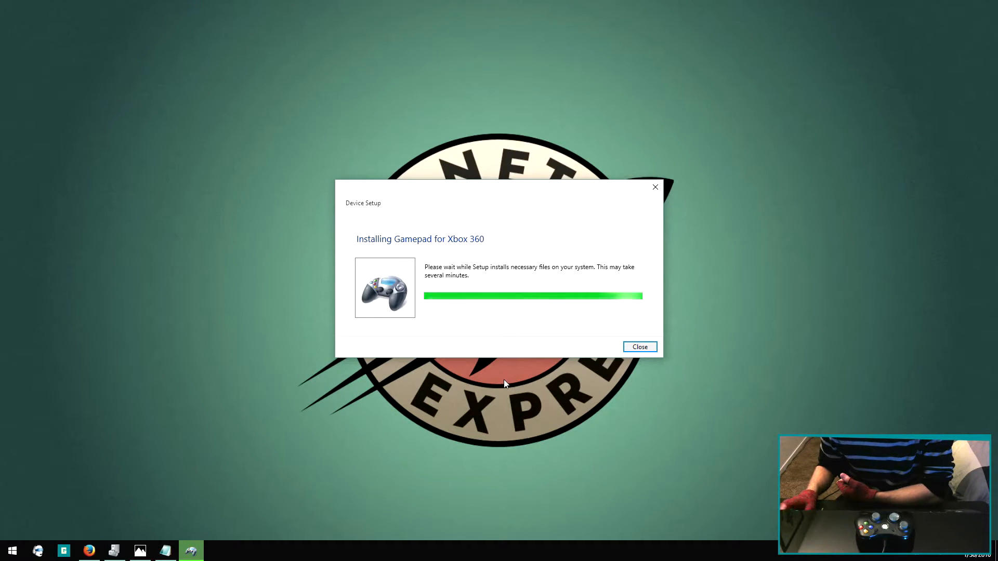
# Step: Close Device Setup once the Gamepad for Xbox 360 driver finishes installing
pyautogui.click(638, 347)
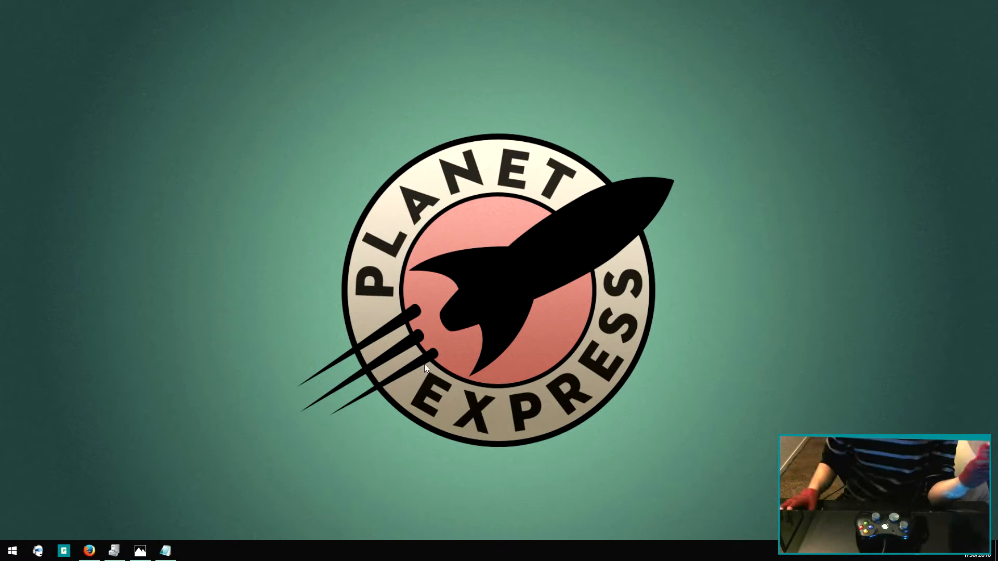
pyautogui.click(113, 550)
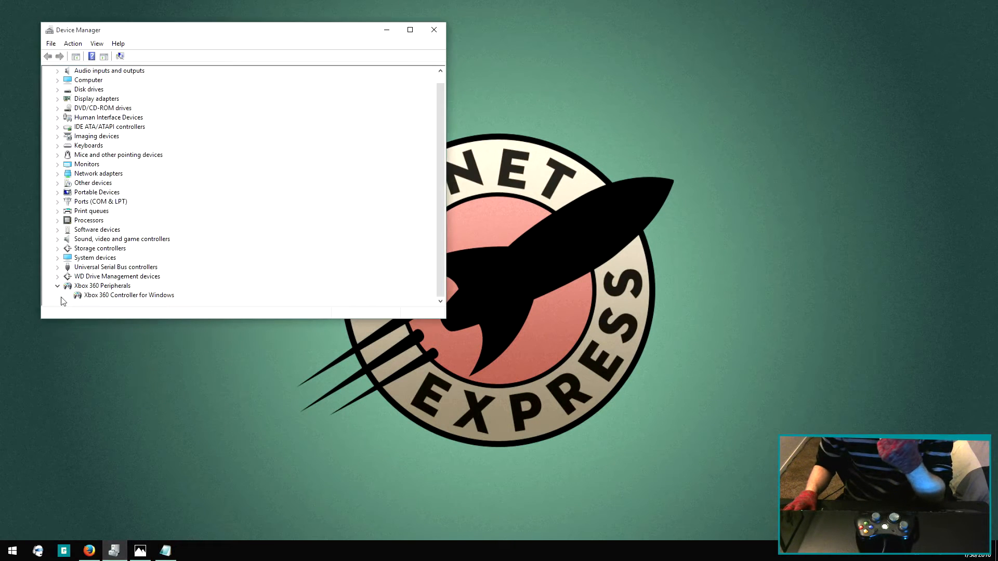
pyautogui.moveTo(123, 234)
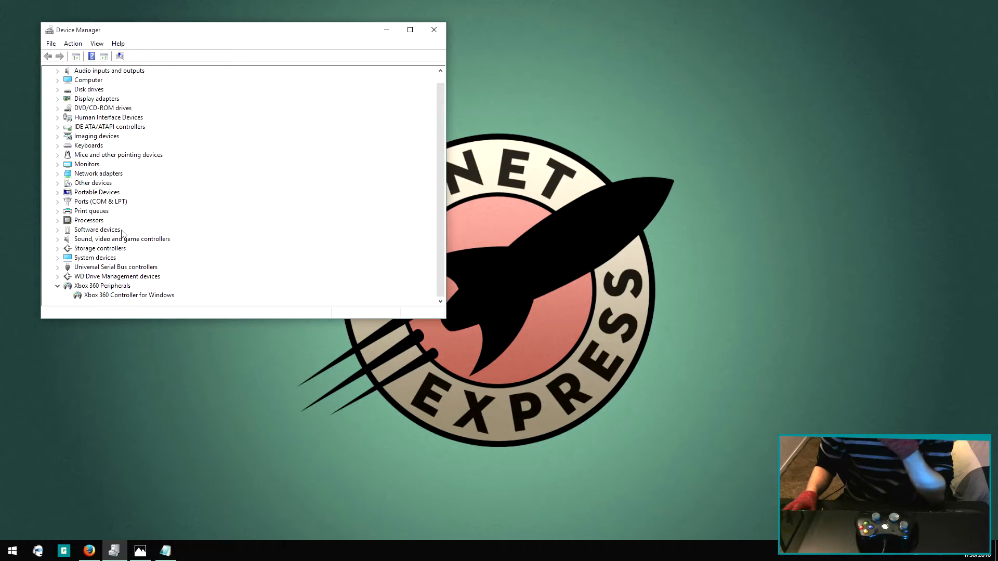
pyautogui.click(128, 295)
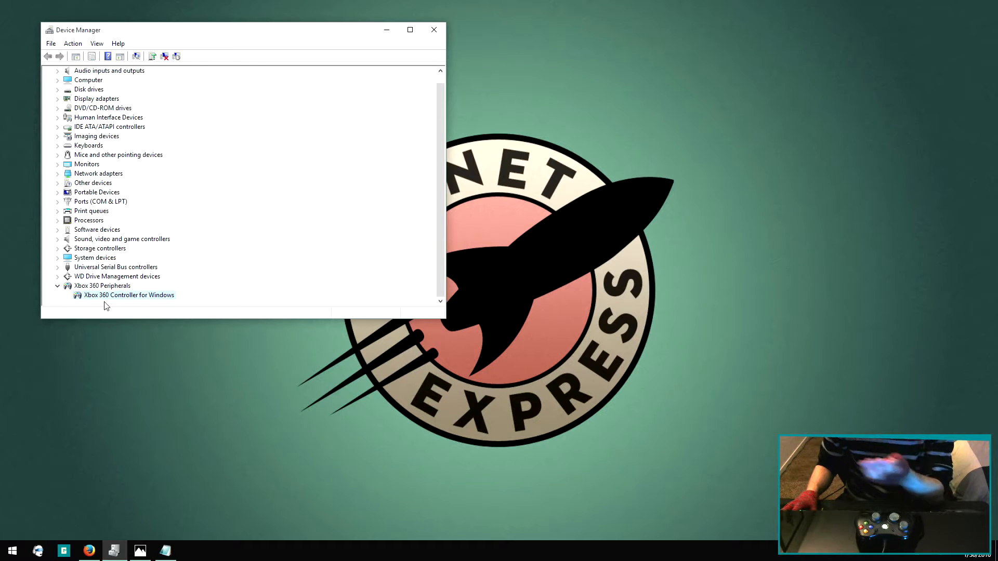
pyautogui.click(434, 29)
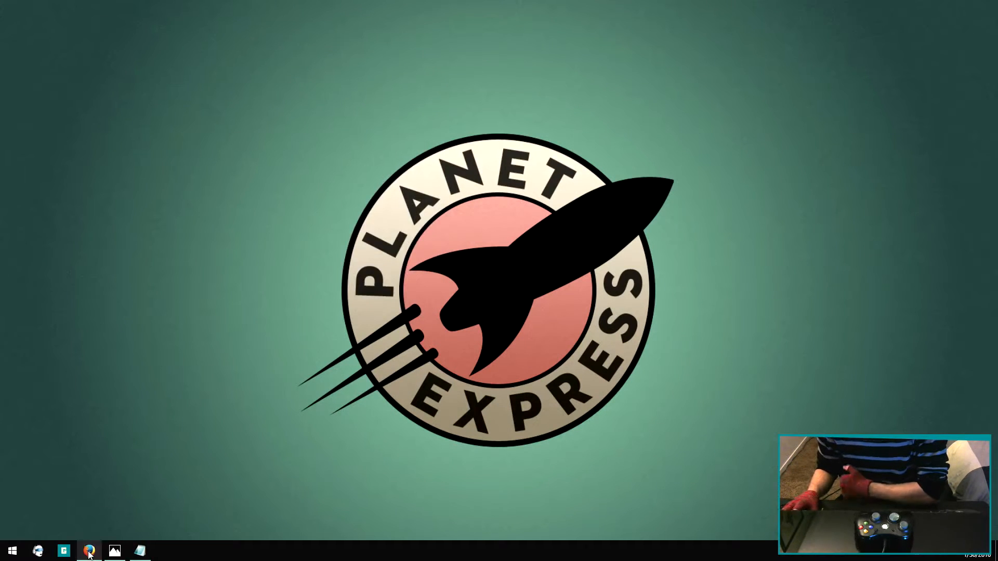
# Step: Download the JoyToKey_en zip from joytokey.net's Download page in Firefox
pyautogui.click(88, 551)
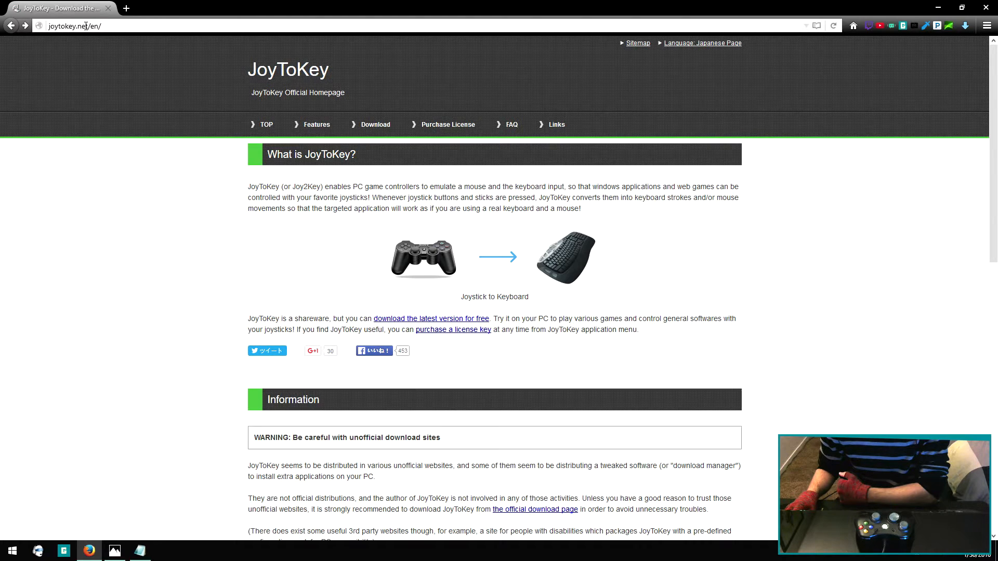
pyautogui.click(374, 124)
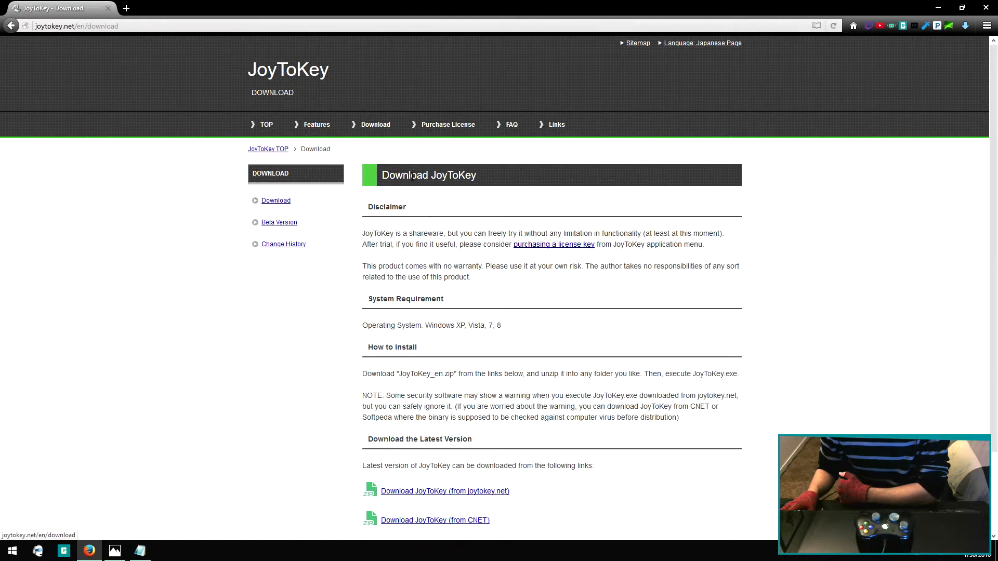
pyautogui.scroll(-3)
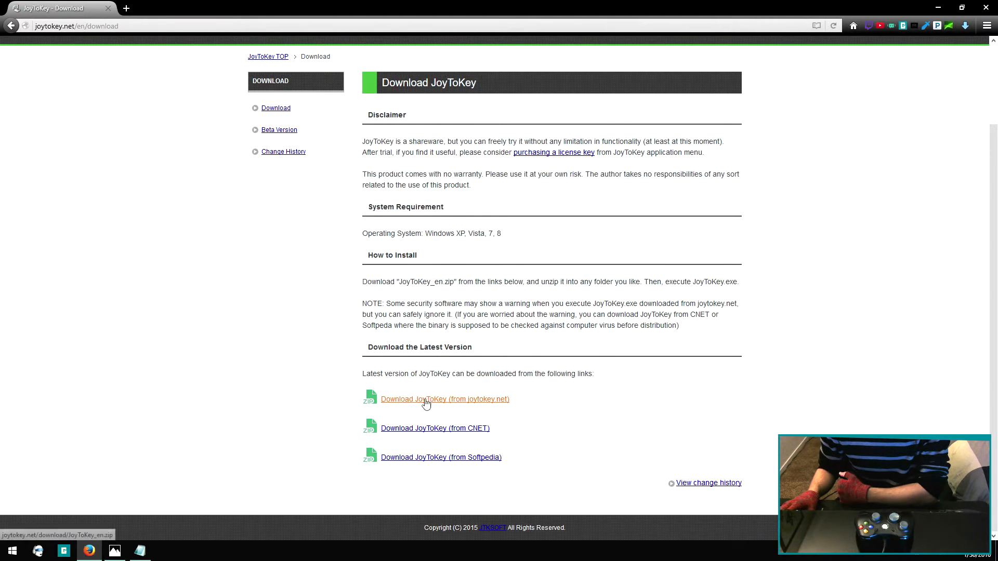
pyautogui.click(444, 399)
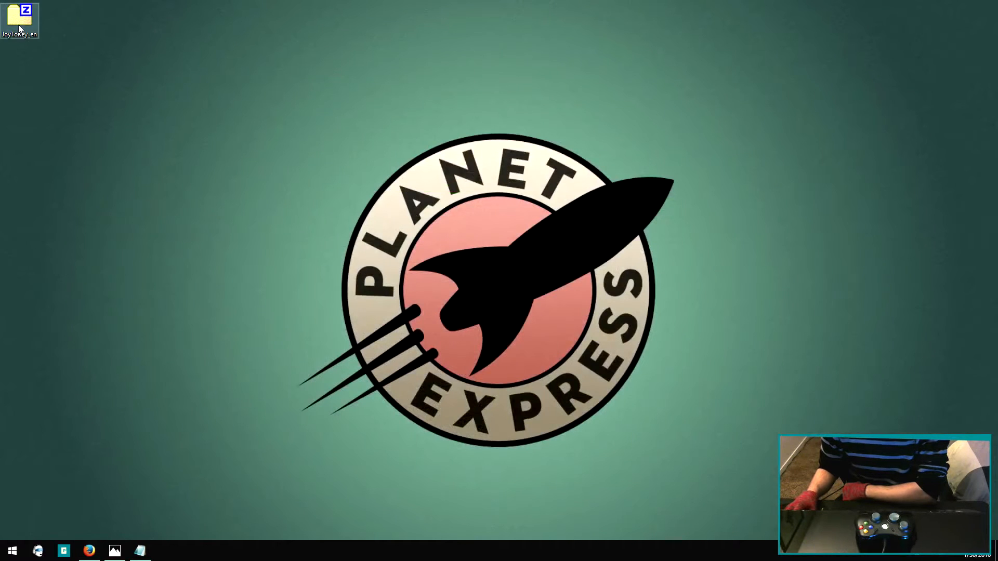
# Step: Extract JoyToKey_en.zip and launch JoyToKey.exe from the extracted folder
pyautogui.doubleClick(19, 14)
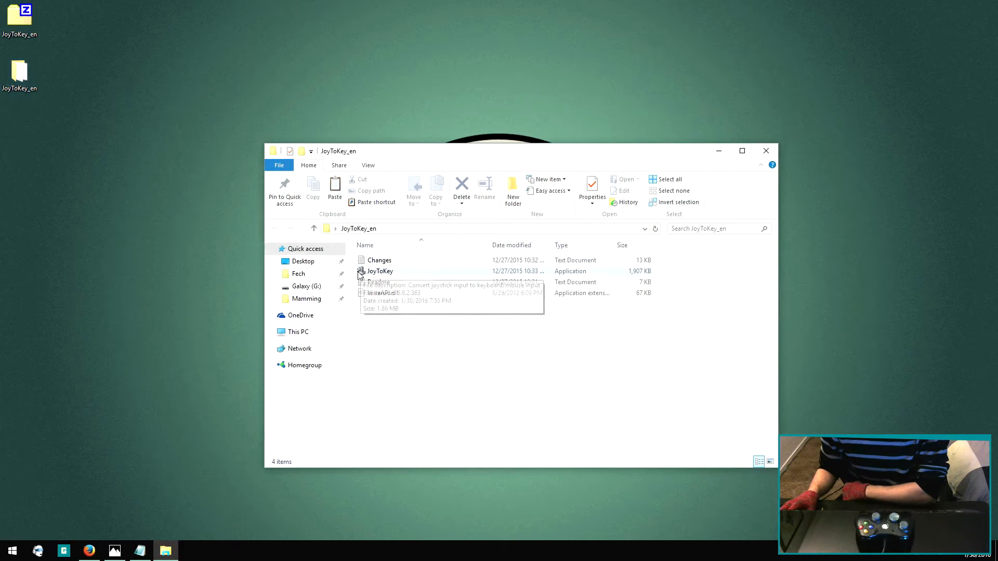
pyautogui.click(380, 270)
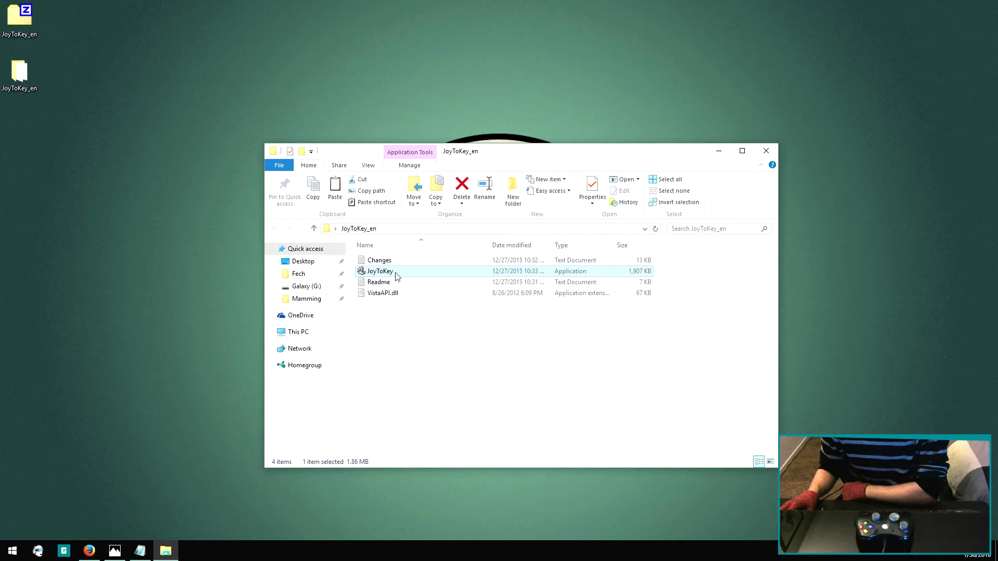
pyautogui.doubleClick(380, 270)
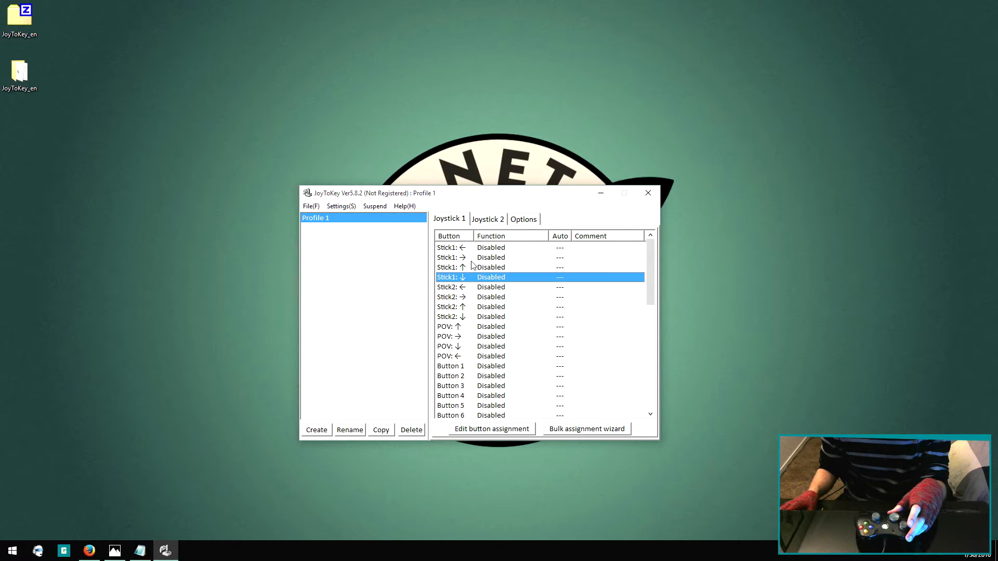
pyautogui.moveTo(509, 300)
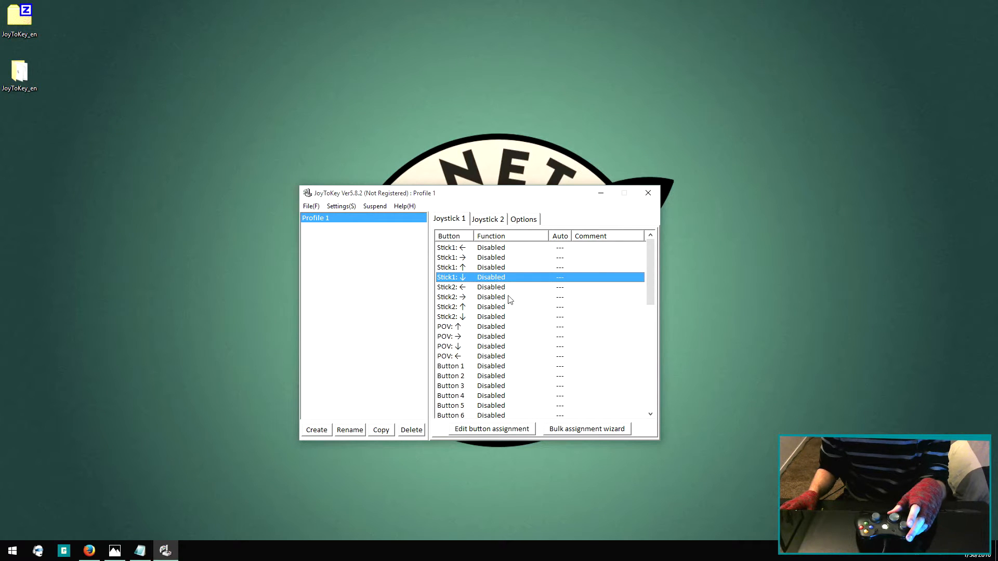
pyautogui.moveTo(527, 317)
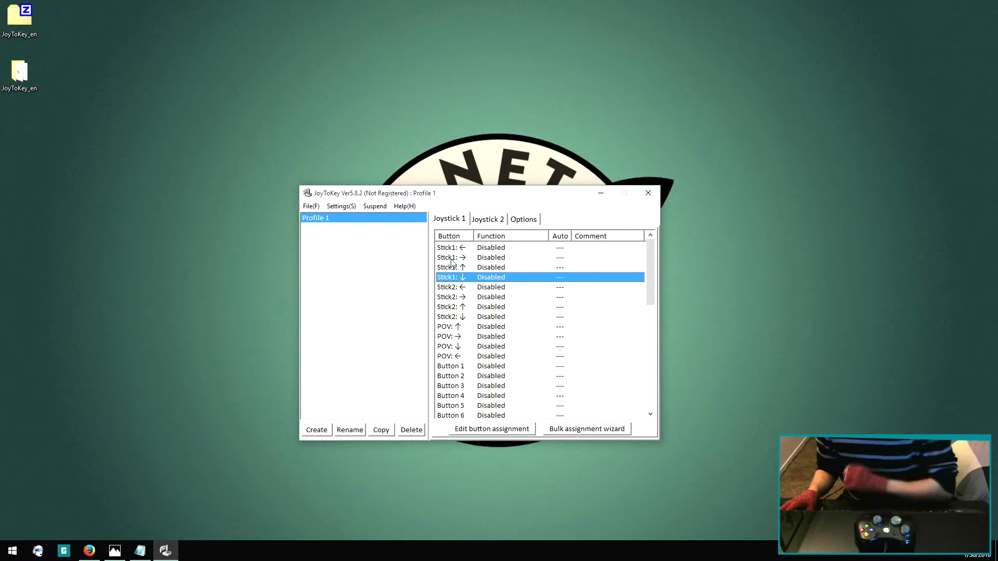
pyautogui.moveTo(468, 281)
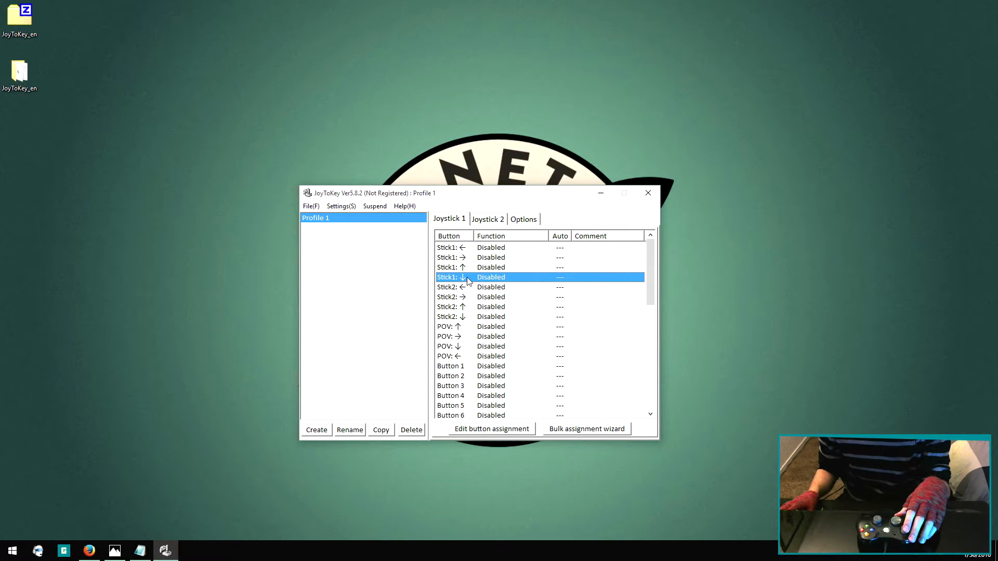
pyautogui.moveTo(478, 258)
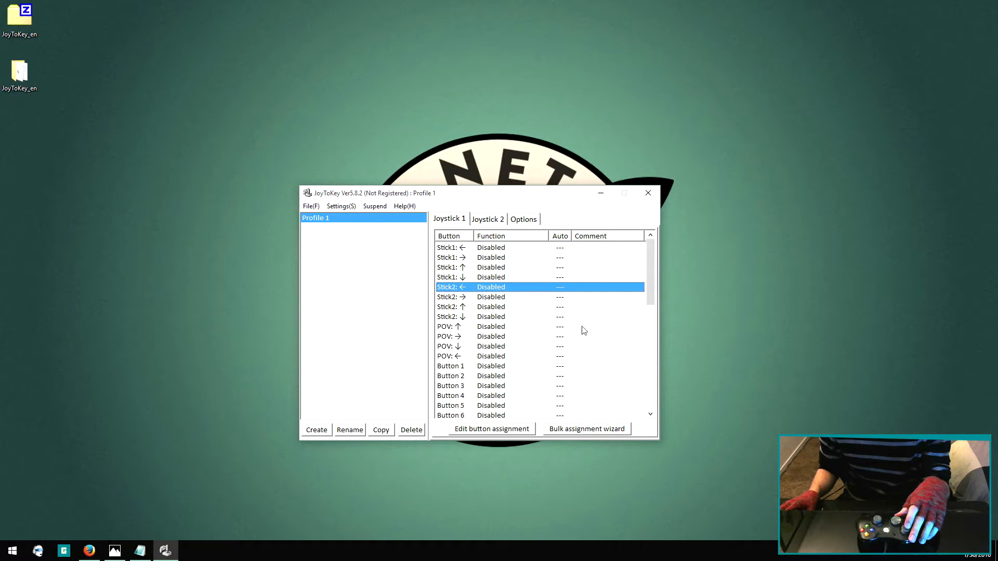
pyautogui.moveTo(463, 254)
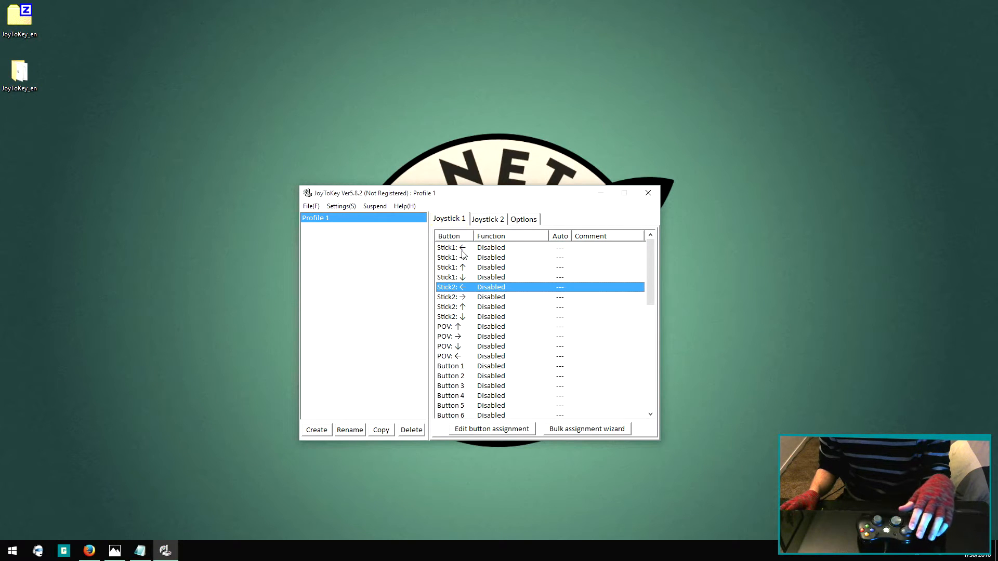
# Step: Open the assignment dialog for the Stick1 left row in Profile 1
pyautogui.click(491, 428)
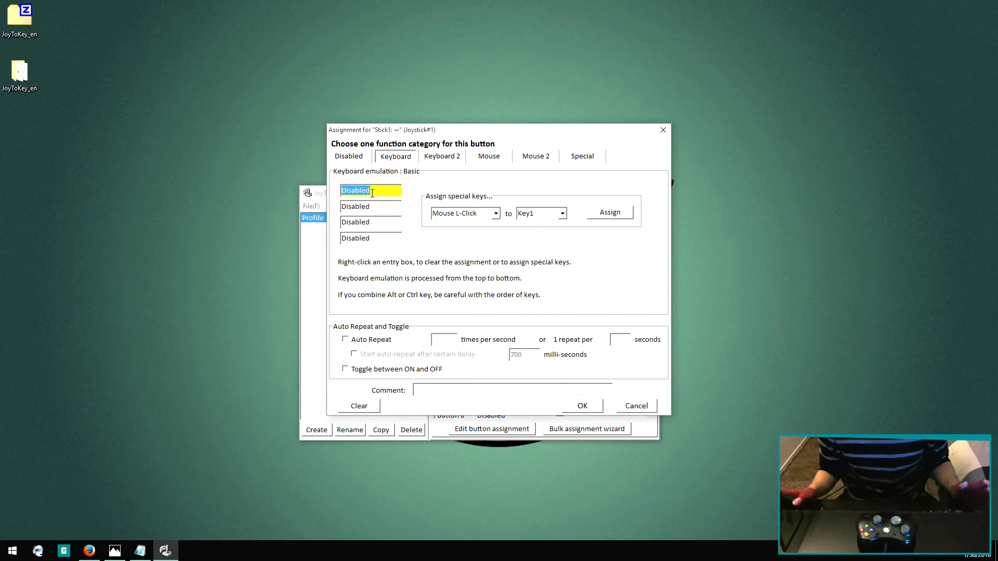
# Step: Map Stick1 left, right, up and down to the A, D, W and S keys
pyautogui.click(580, 405)
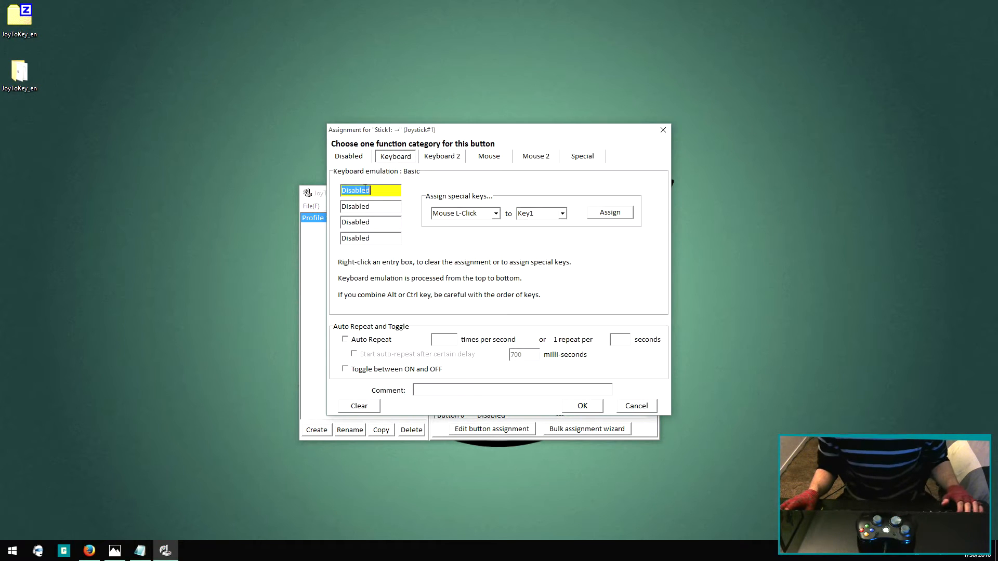
pyautogui.click(581, 406)
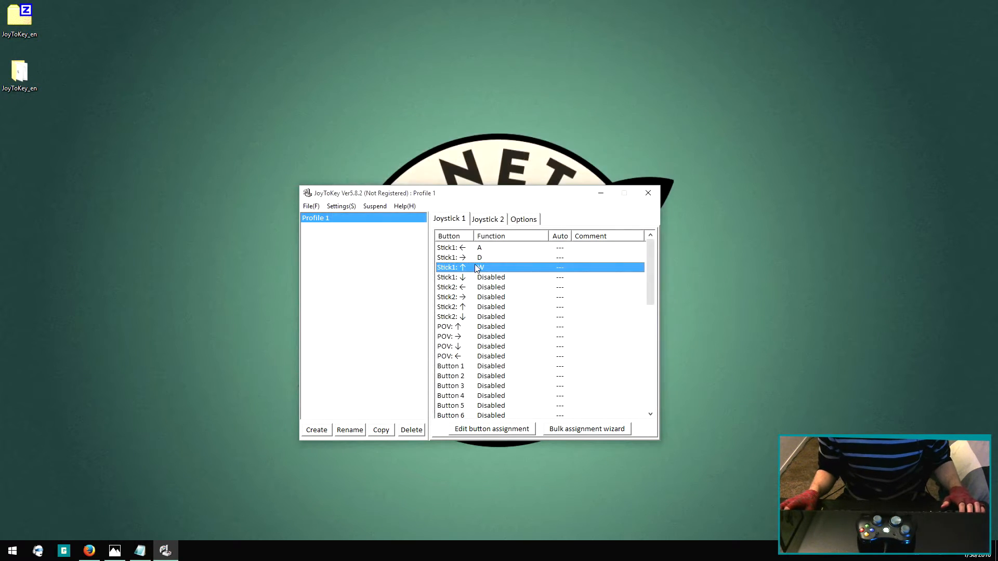
pyautogui.click(479, 277)
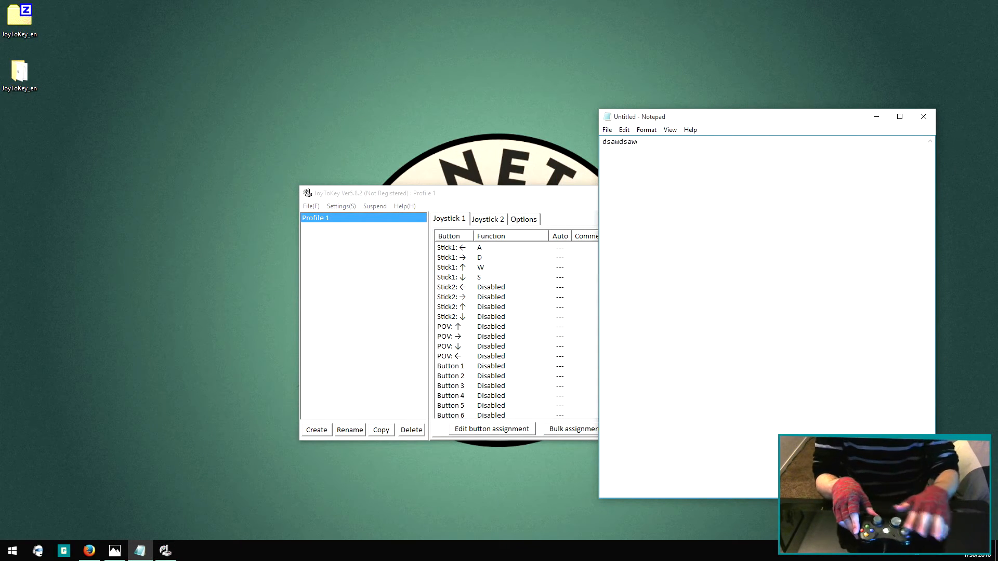
# Step: Test the left stick in Notepad, producing 'dsawdsaw…', then return to JoyToKey
pyautogui.write('dsawdsawdsawdsawdsawdsawdsaw')
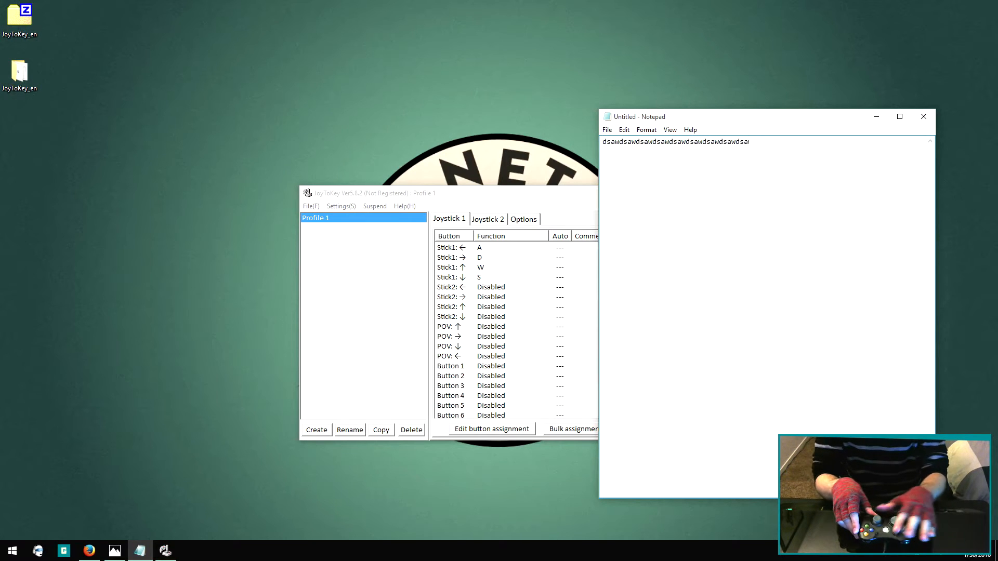
pyautogui.click(490, 346)
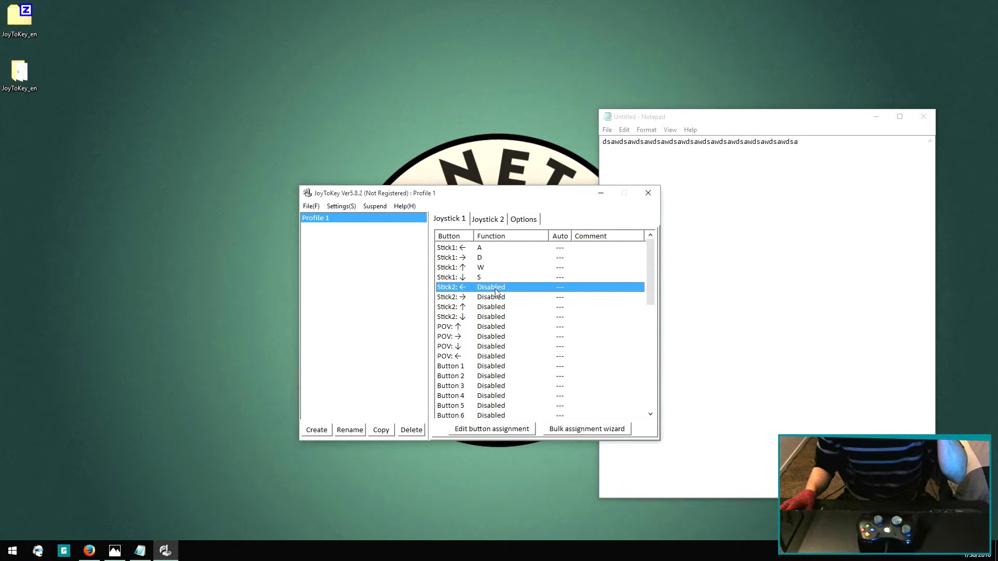
# Step: Set Stick2 left, right, up and down to mouse cursor movement at speed 100
pyautogui.click(491, 428)
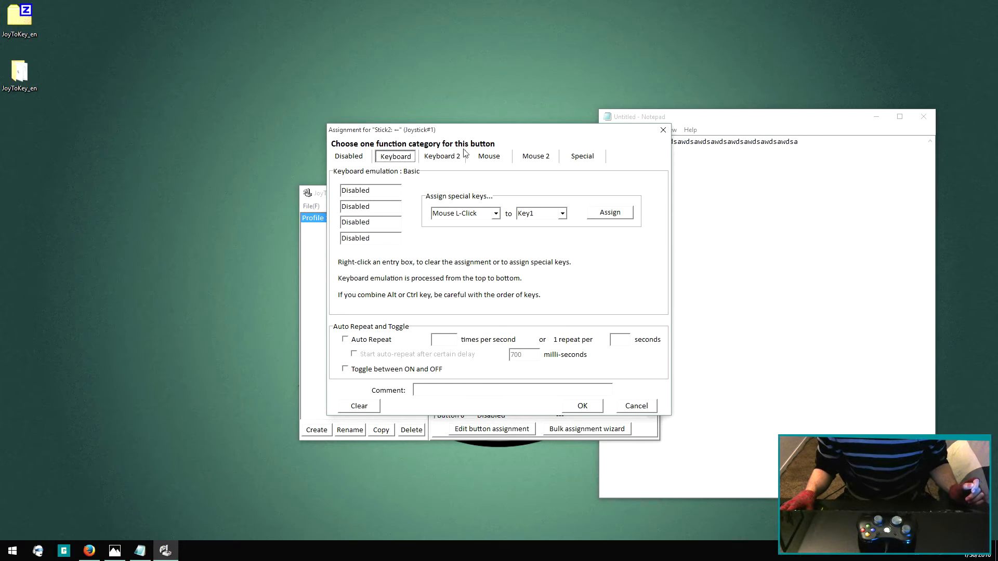
pyautogui.click(488, 156)
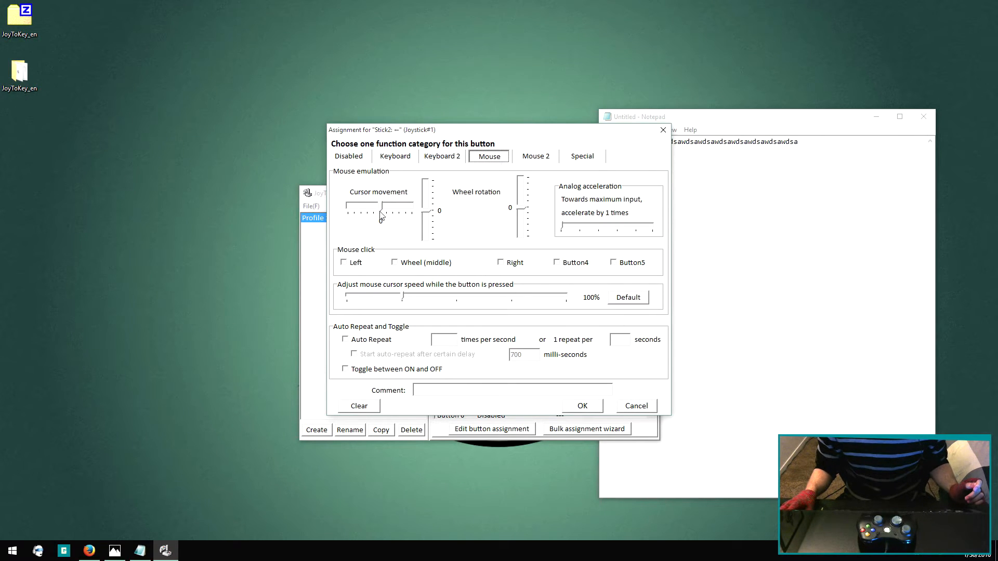
pyautogui.moveTo(397, 206)
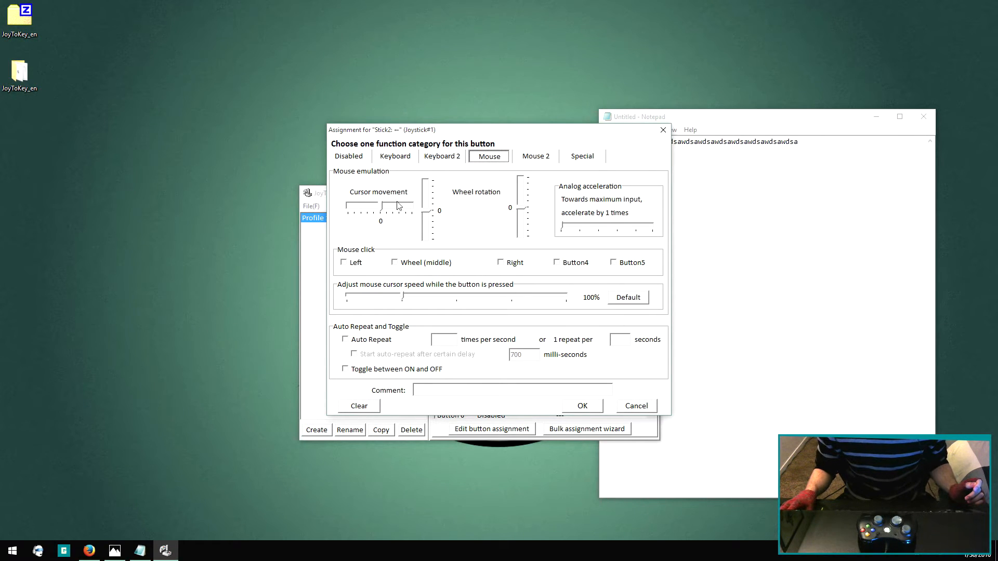
pyautogui.moveTo(382, 209)
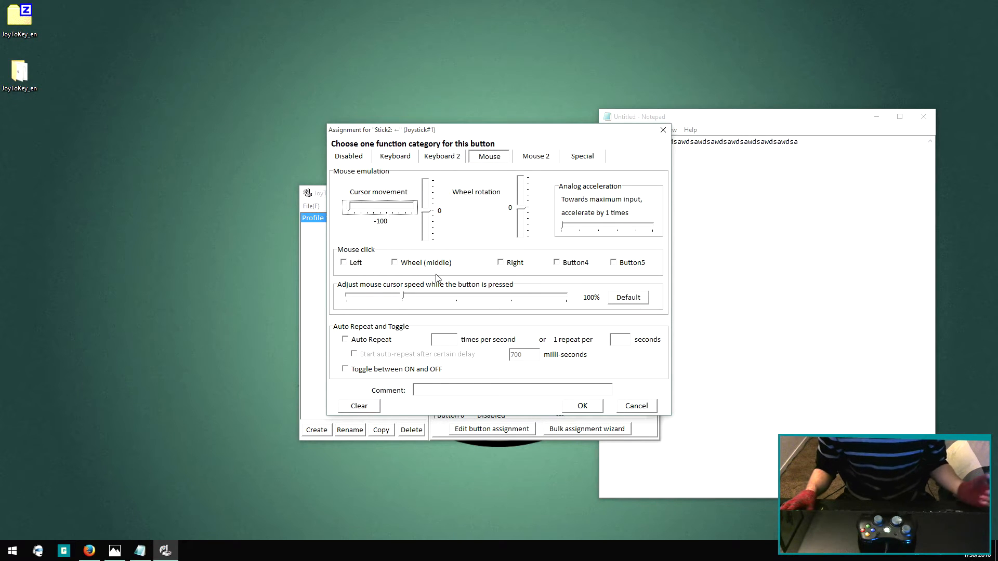
pyautogui.click(394, 156)
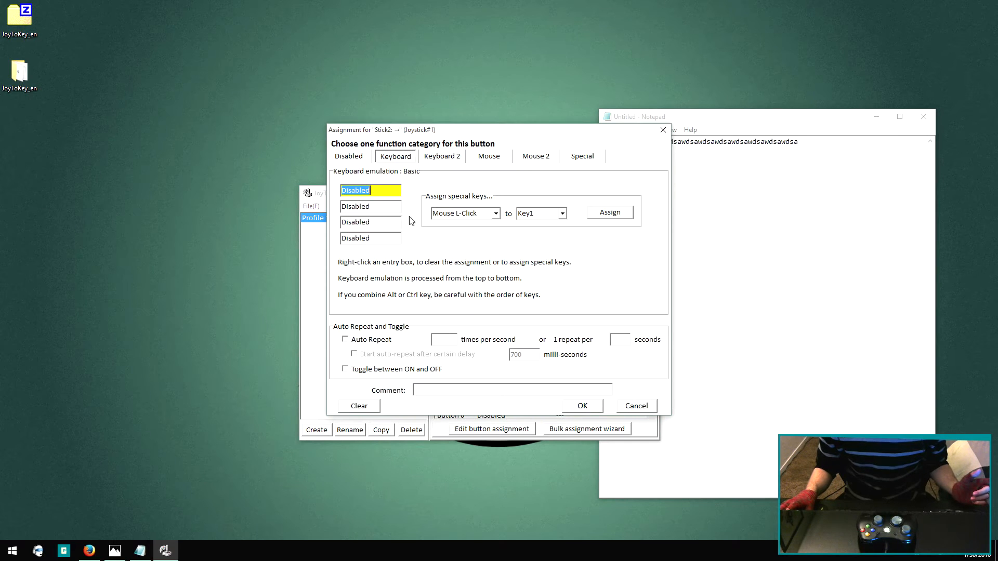
pyautogui.click(488, 156)
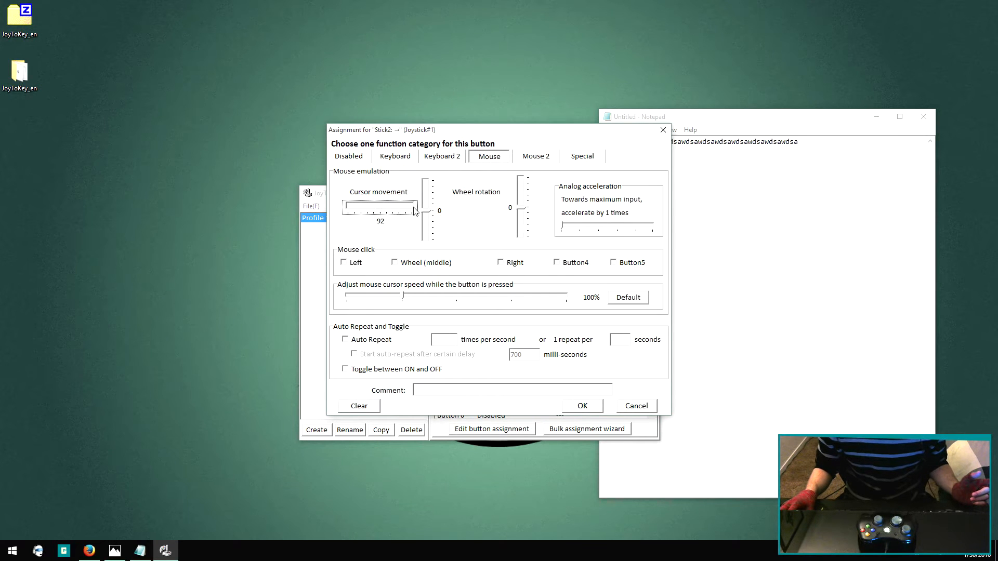
pyautogui.click(395, 156)
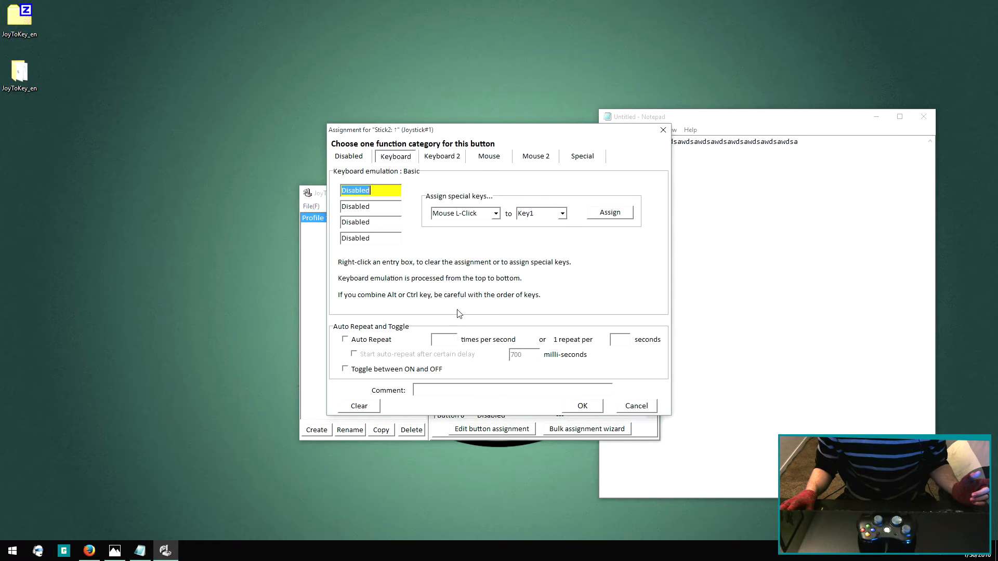
pyautogui.click(488, 156)
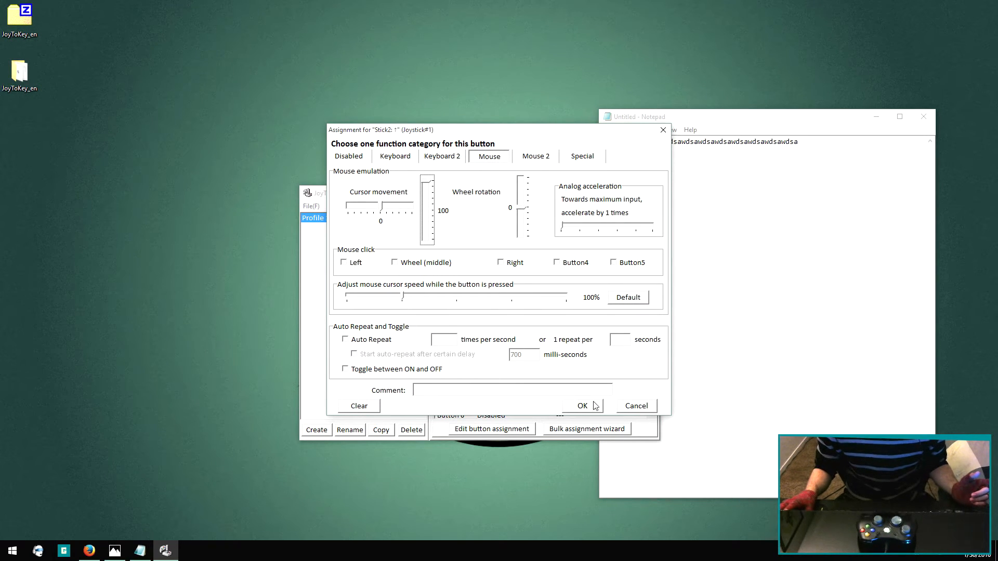
pyautogui.click(395, 156)
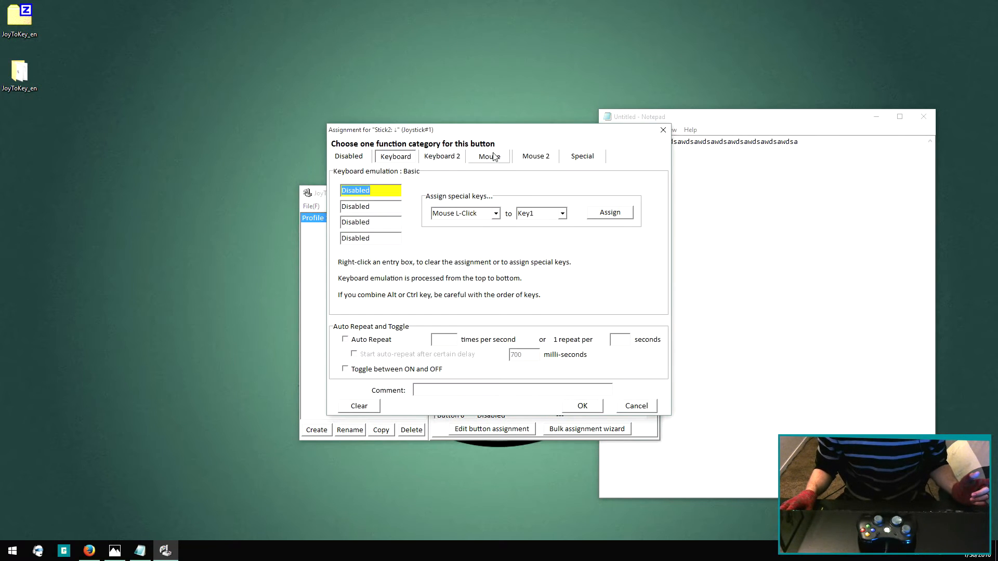
pyautogui.click(488, 156)
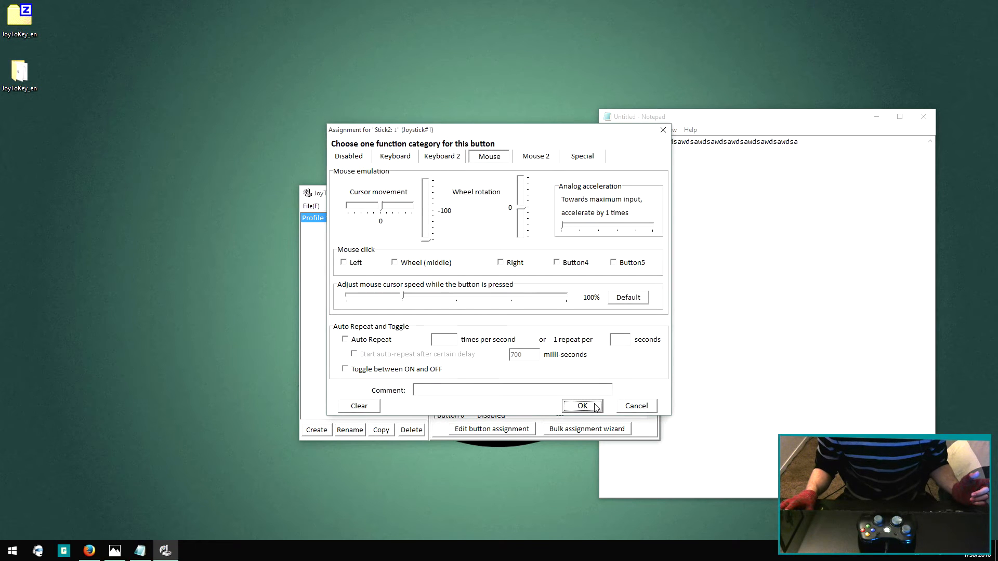
pyautogui.click(581, 405)
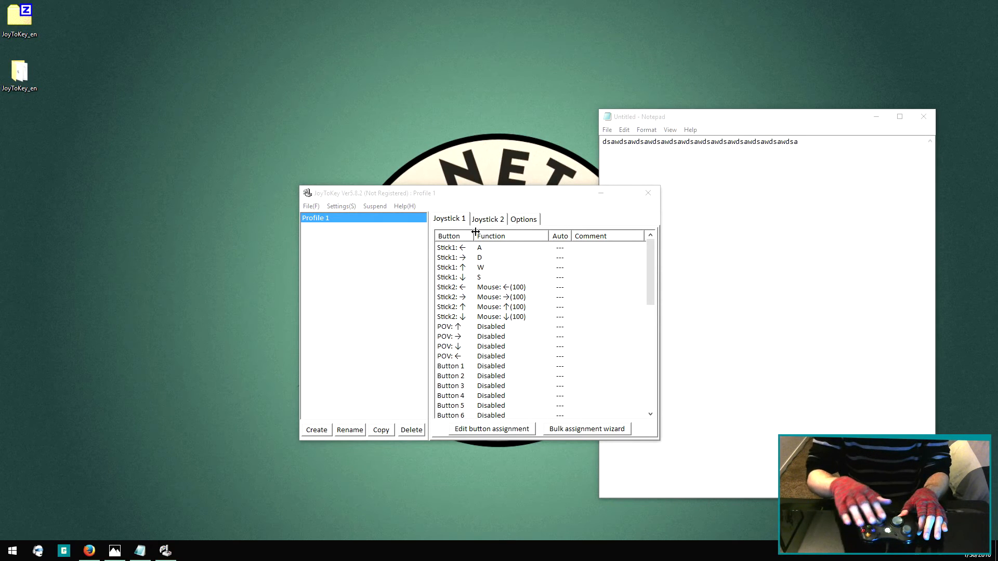
pyautogui.moveTo(445, 57)
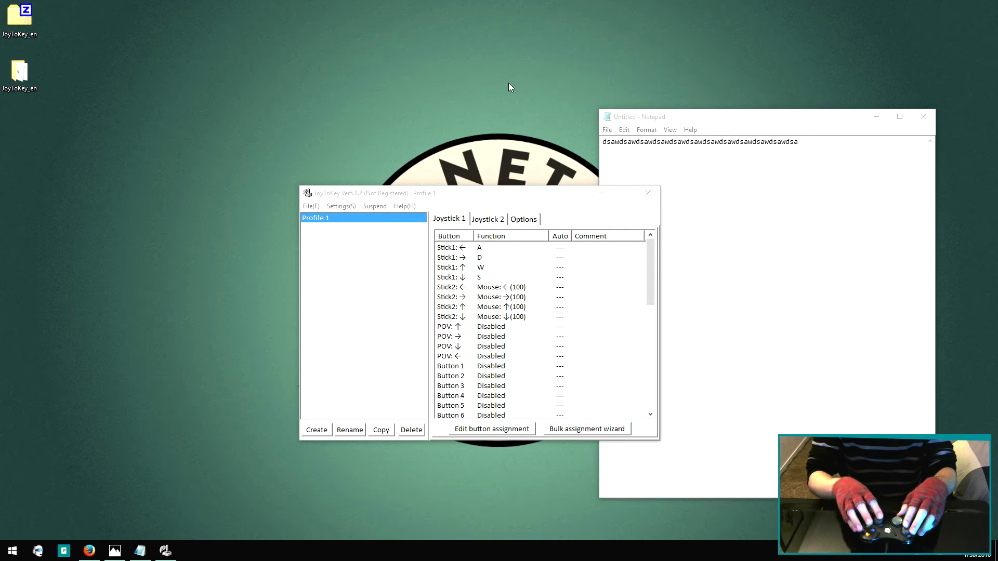
pyautogui.click(501, 297)
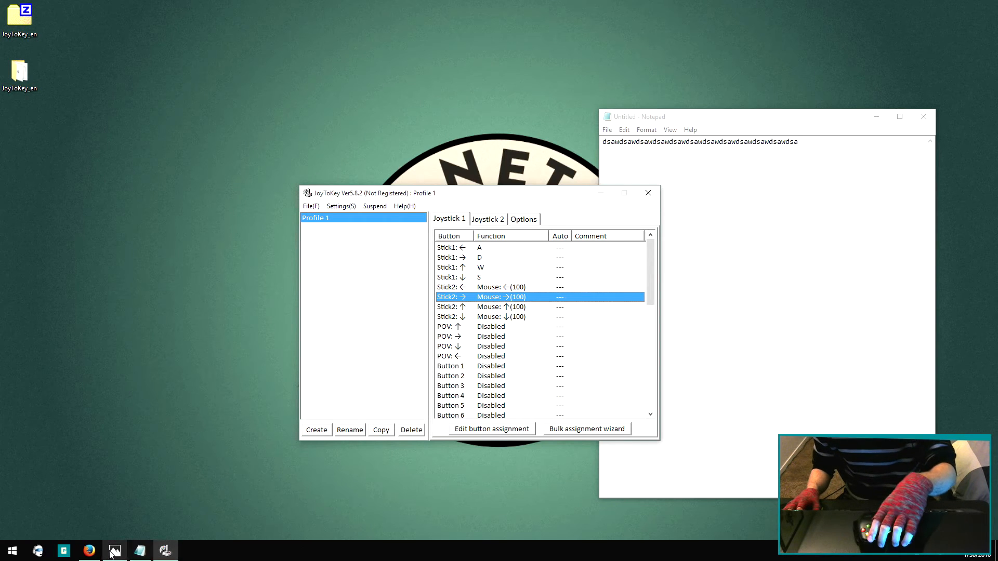
# Step: Open Gigantic_Controls.png in Photos and map Button 1 to Space
pyautogui.click(114, 550)
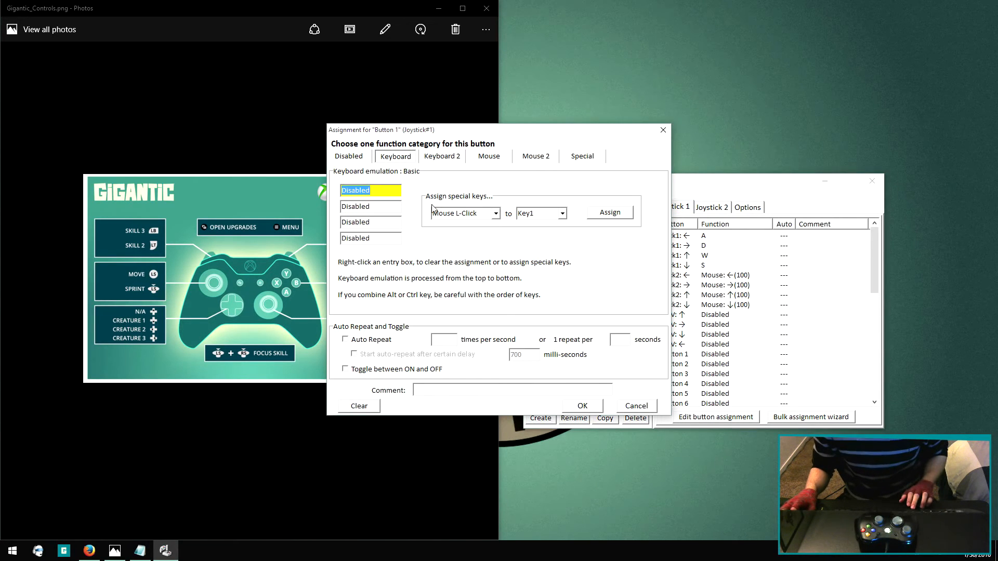
pyautogui.click(581, 405)
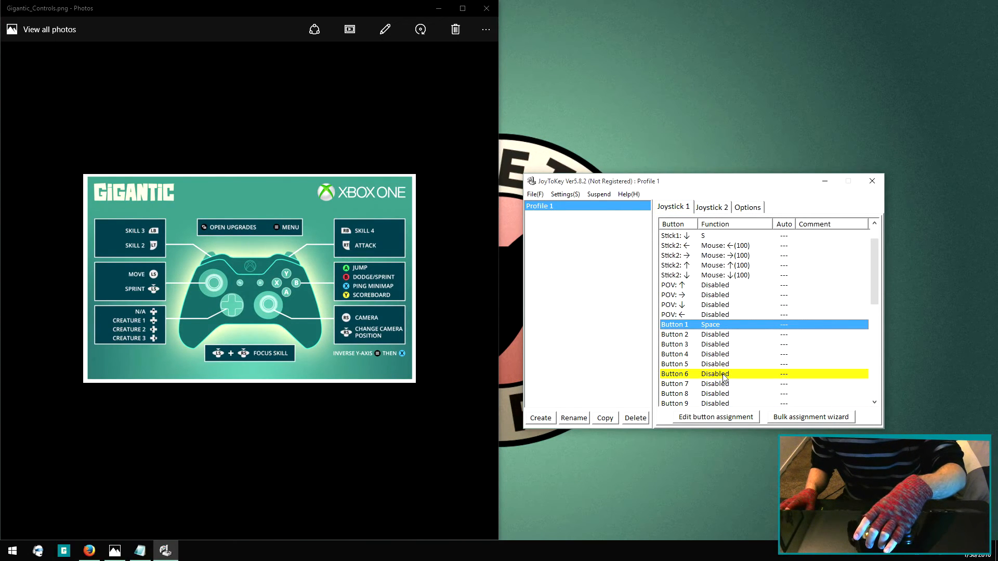
# Step: Make Button 6 perform a left mouse click
pyautogui.doubleClick(700, 373)
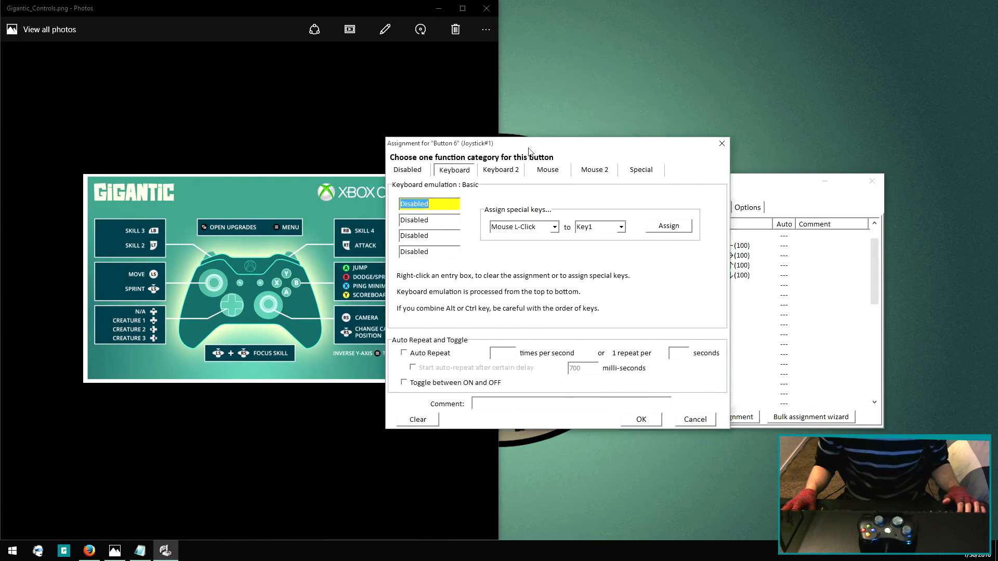
pyautogui.moveTo(528, 144); pyautogui.dragTo(620, 157)
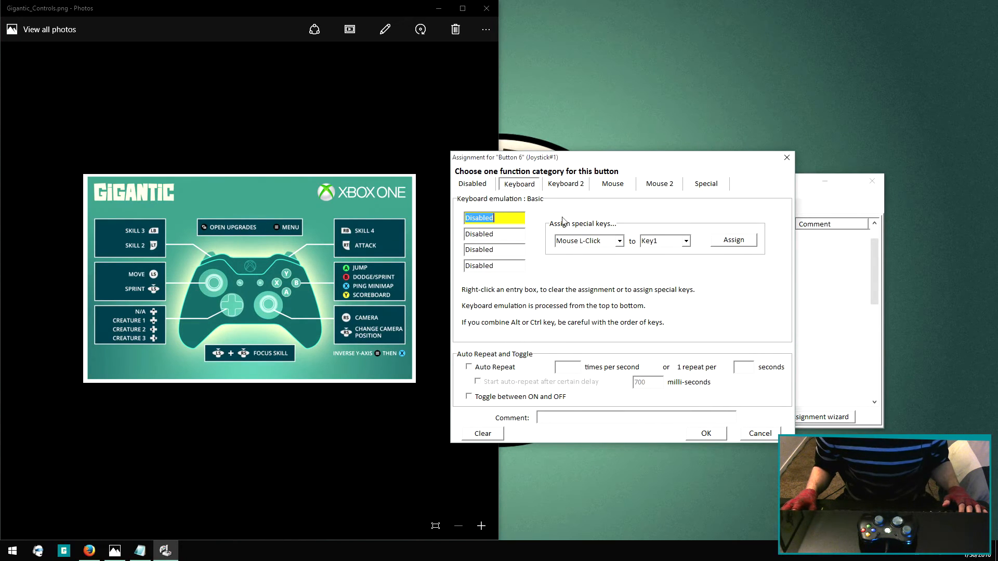
pyautogui.click(612, 184)
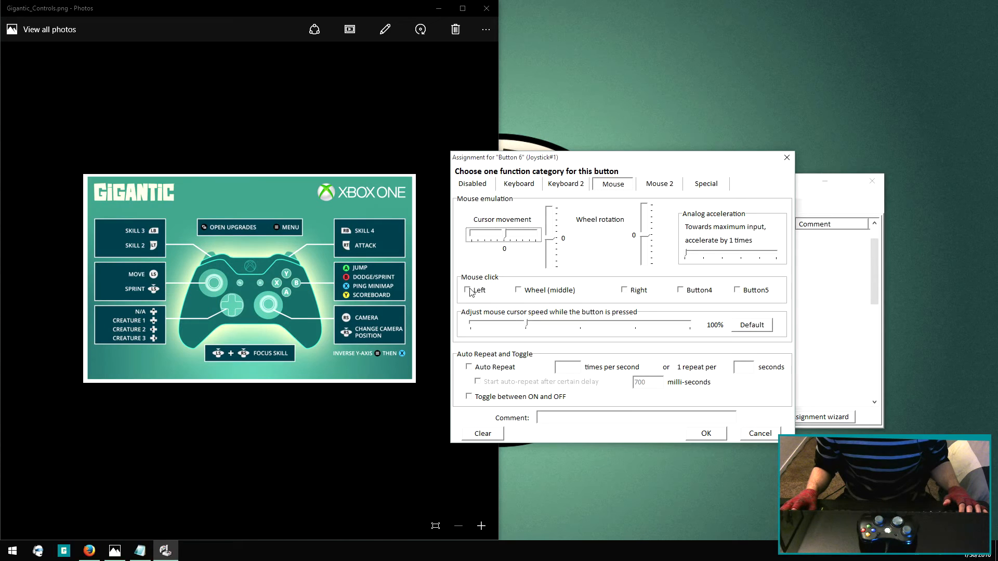
pyautogui.click(468, 290)
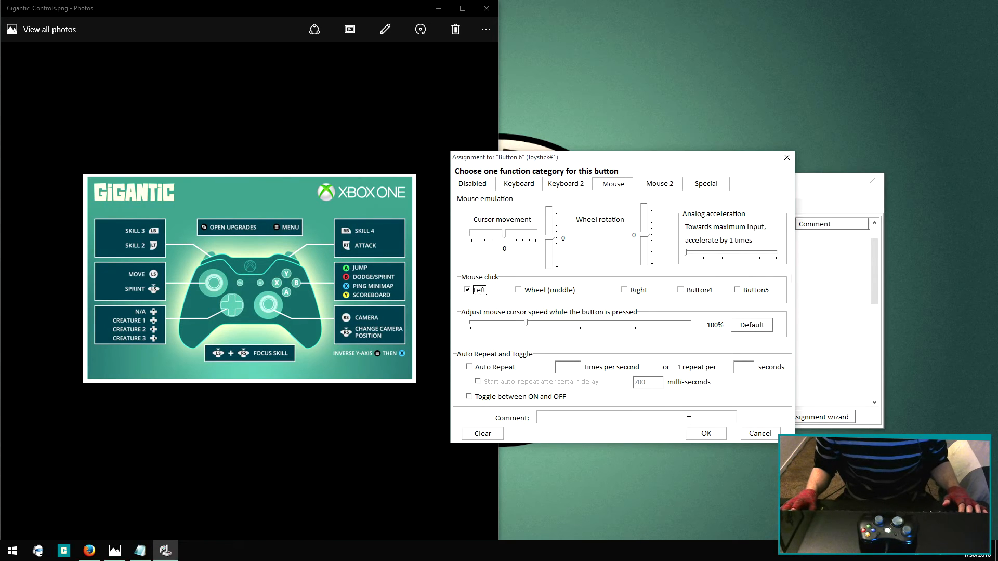
pyautogui.click(705, 433)
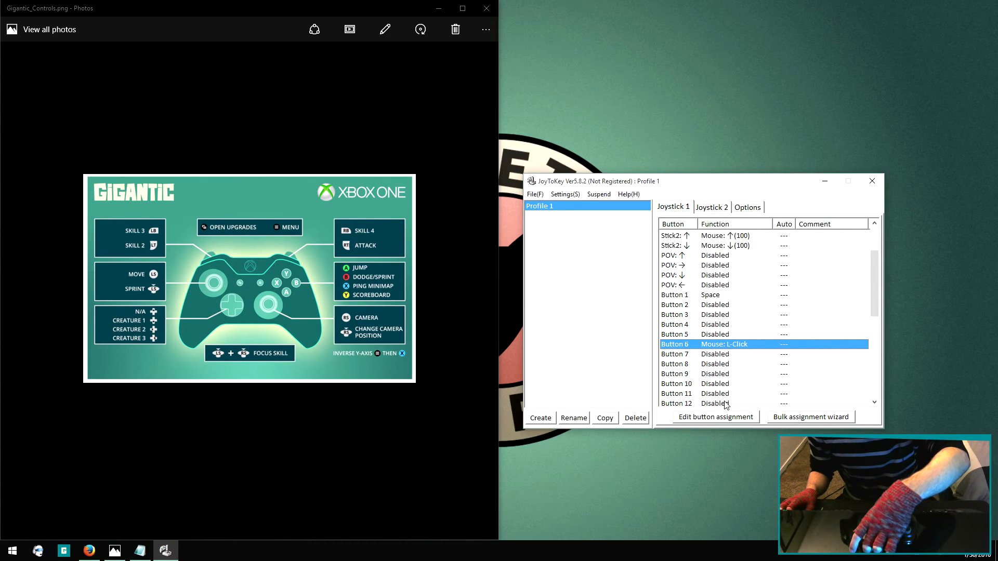
# Step: Map Buttons 12, 5, 11, 9 and 2 to F, Q, E, Shift and P
pyautogui.click(714, 416)
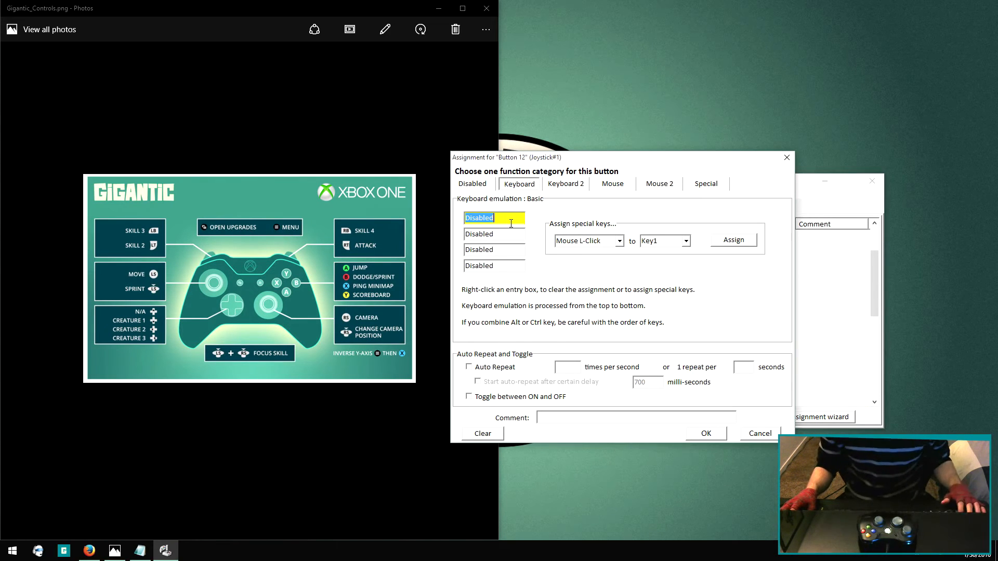
pyautogui.click(704, 433)
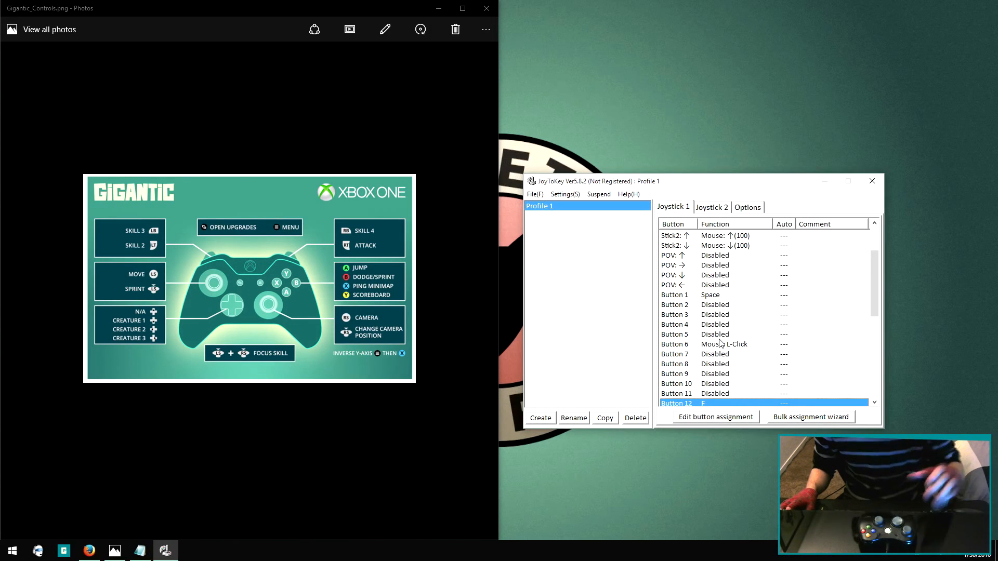
pyautogui.scroll(-3)
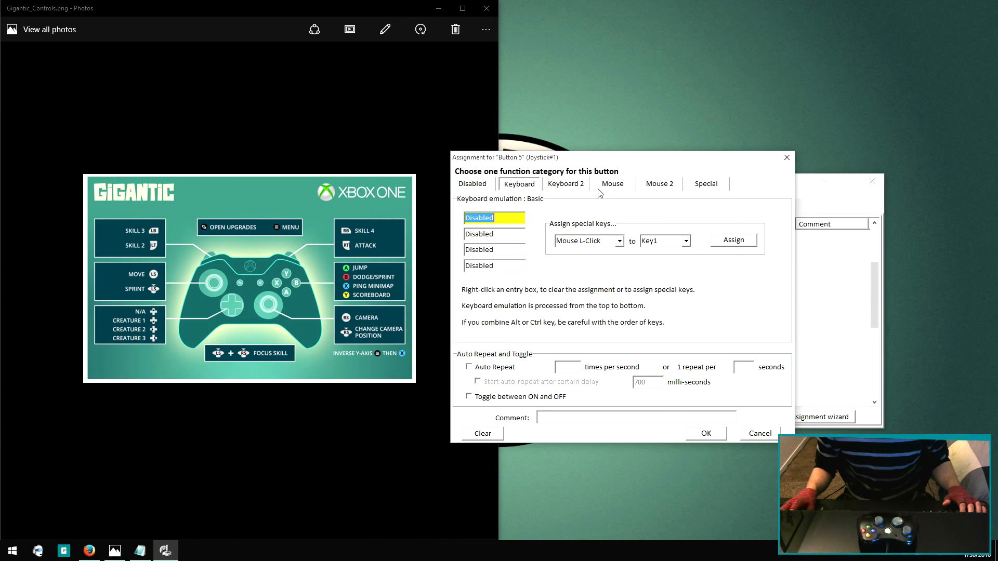
pyautogui.click(612, 184)
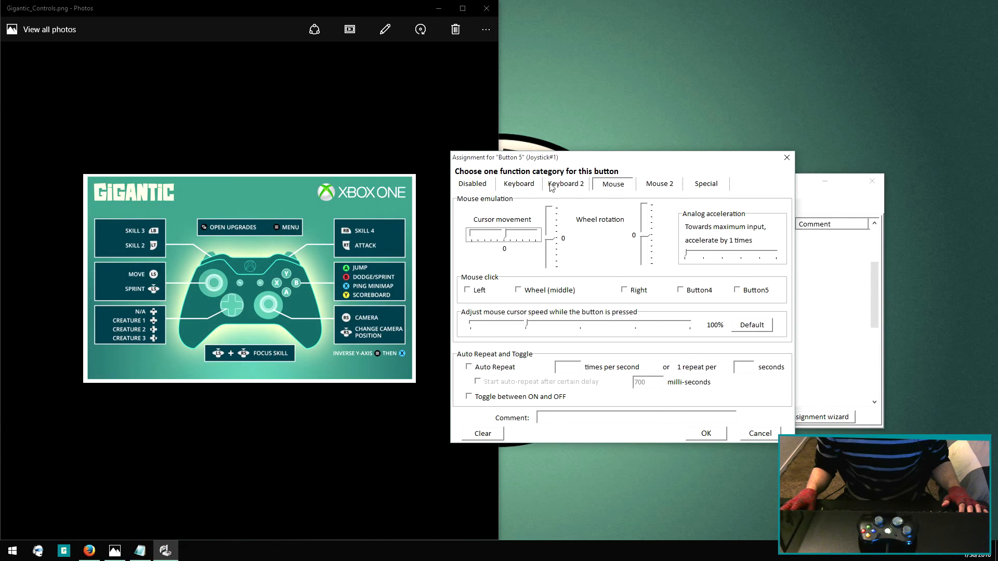
pyautogui.click(518, 184)
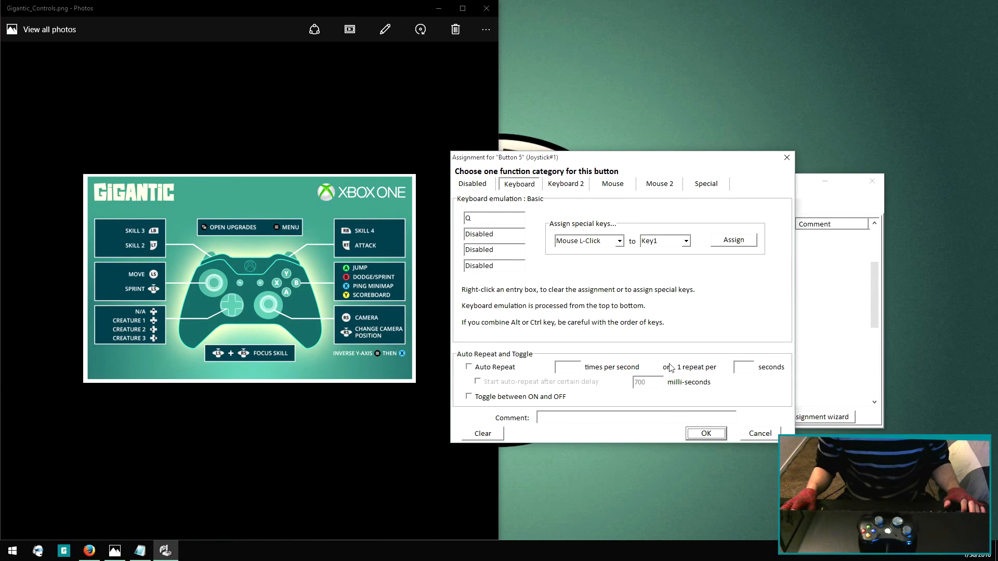
pyautogui.click(705, 433)
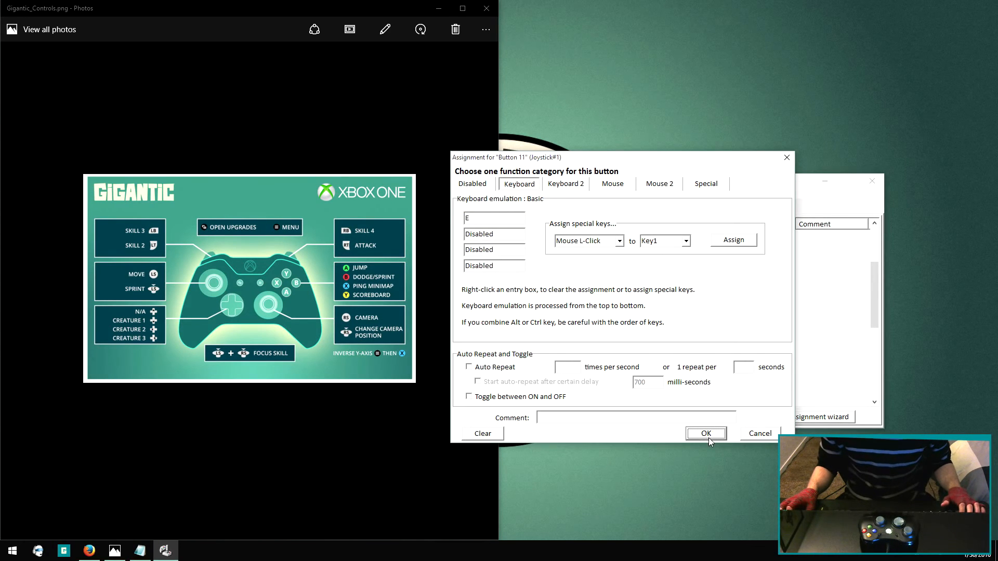
pyautogui.click(705, 434)
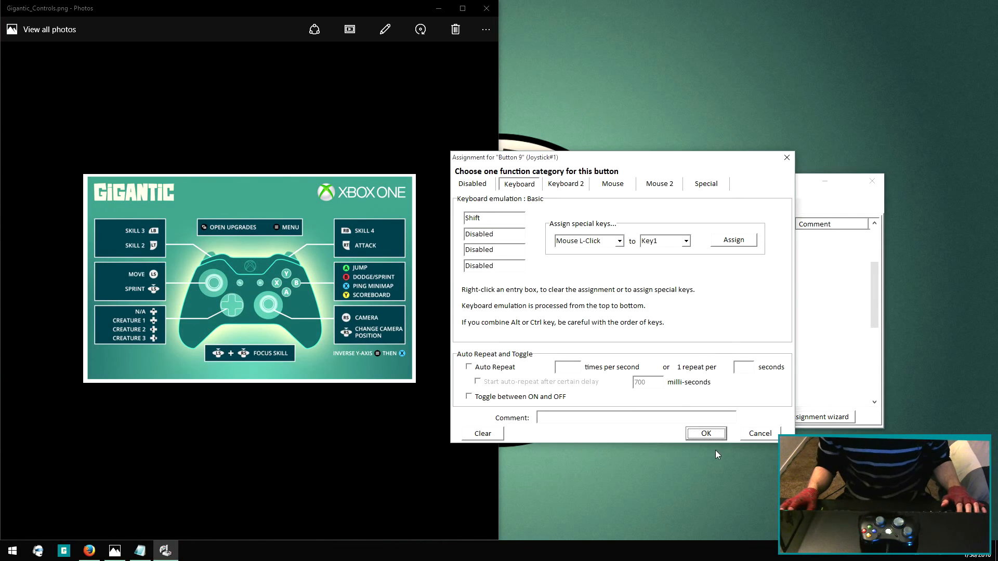
pyautogui.click(705, 433)
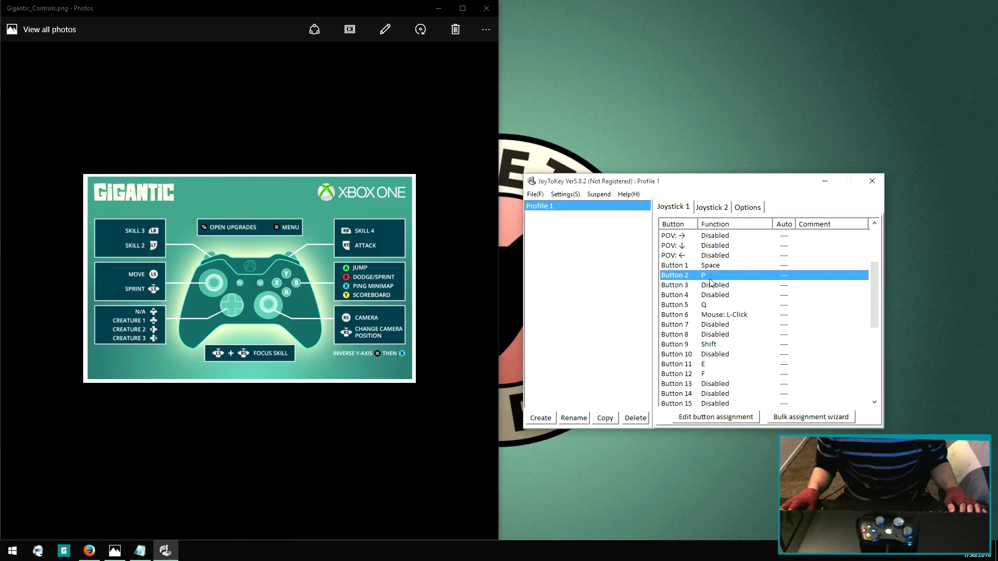
pyautogui.moveTo(658, 118)
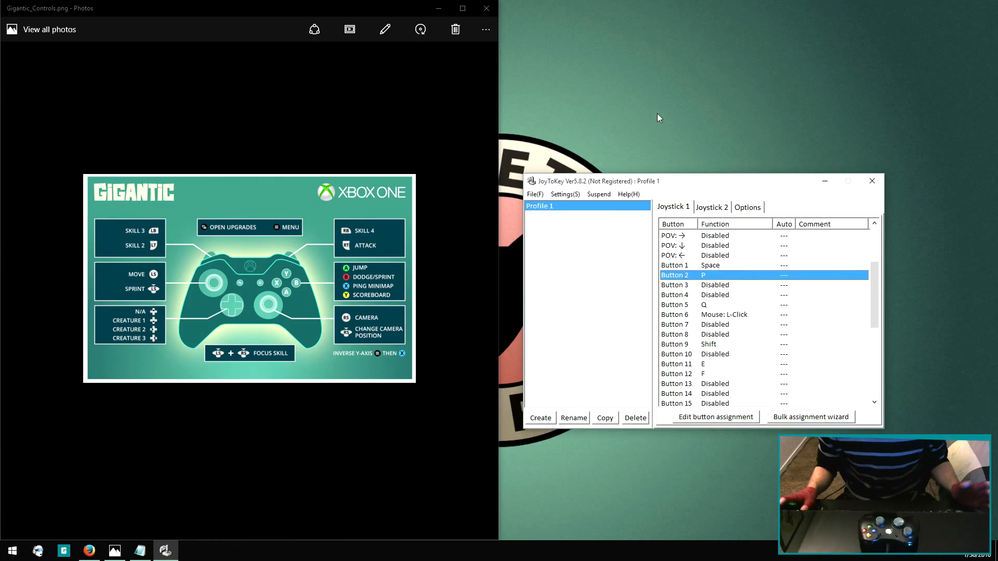